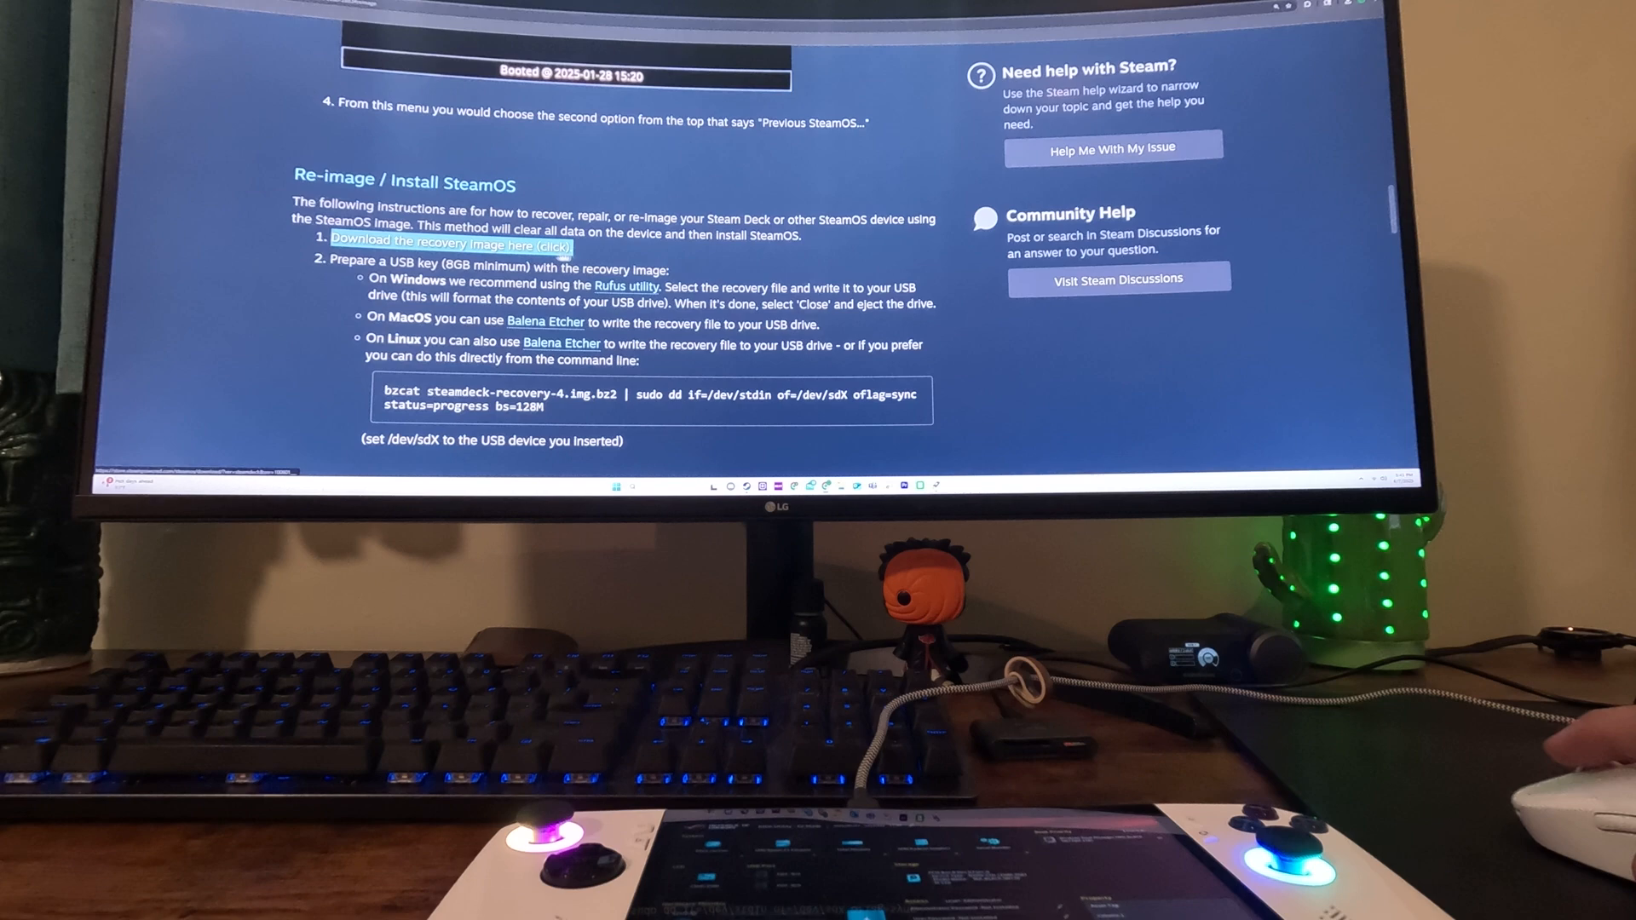
Go to the SteamOS recovery image download page and accept the Steam Deck image license agreement
{"action": "left_click", "coordinate": [451, 240]}
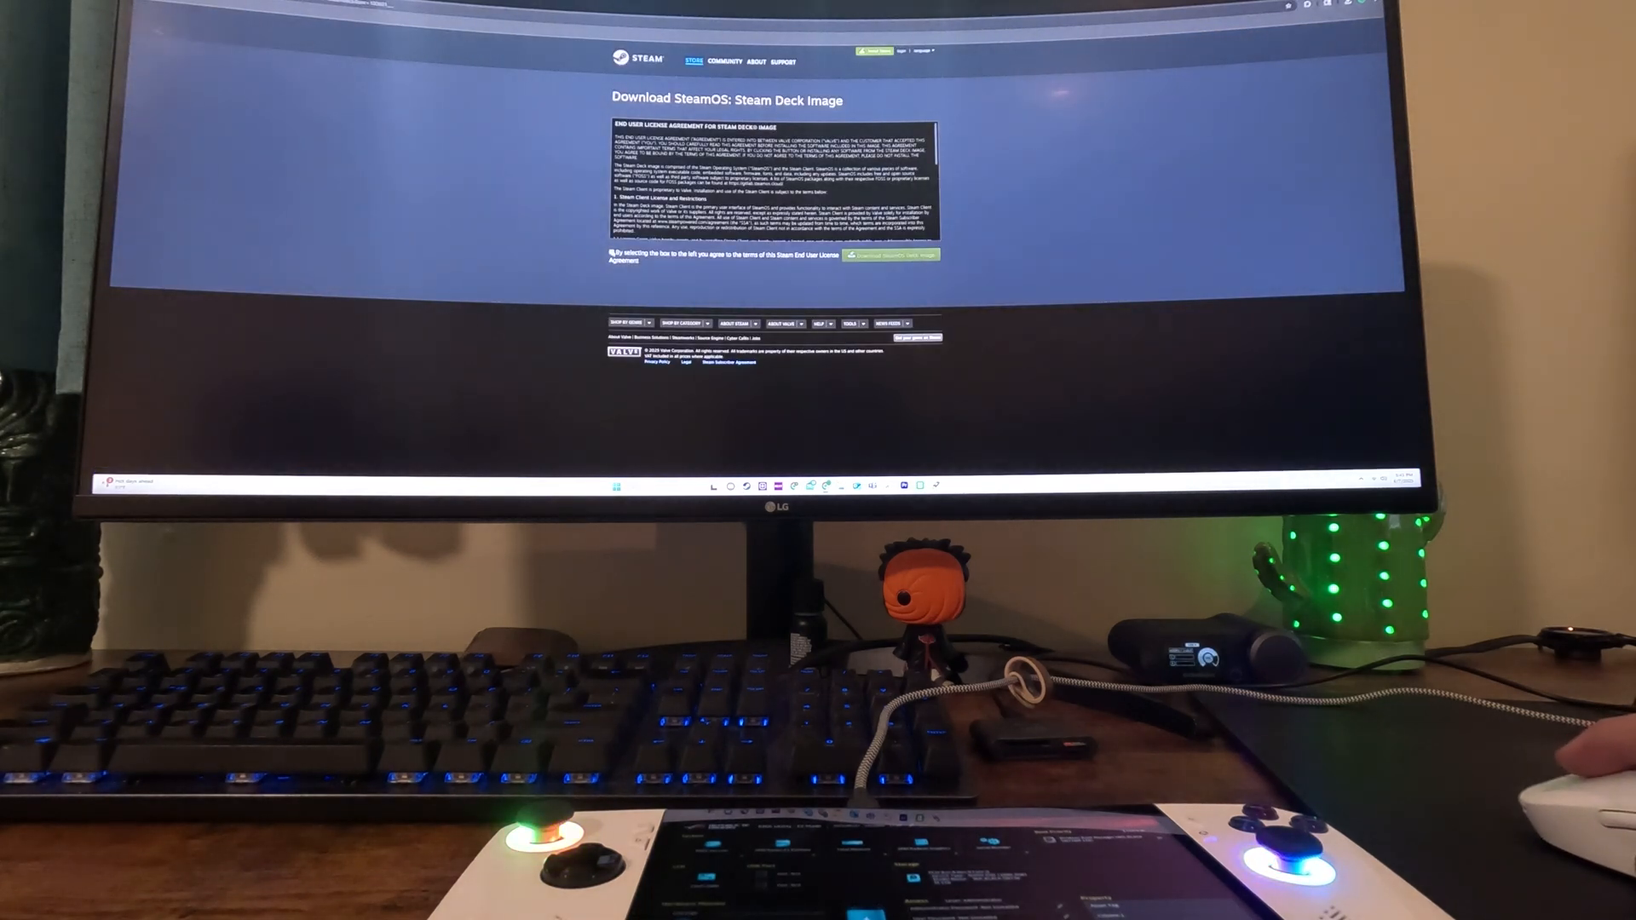
{"action": "left_click", "coordinate": [611, 254]}
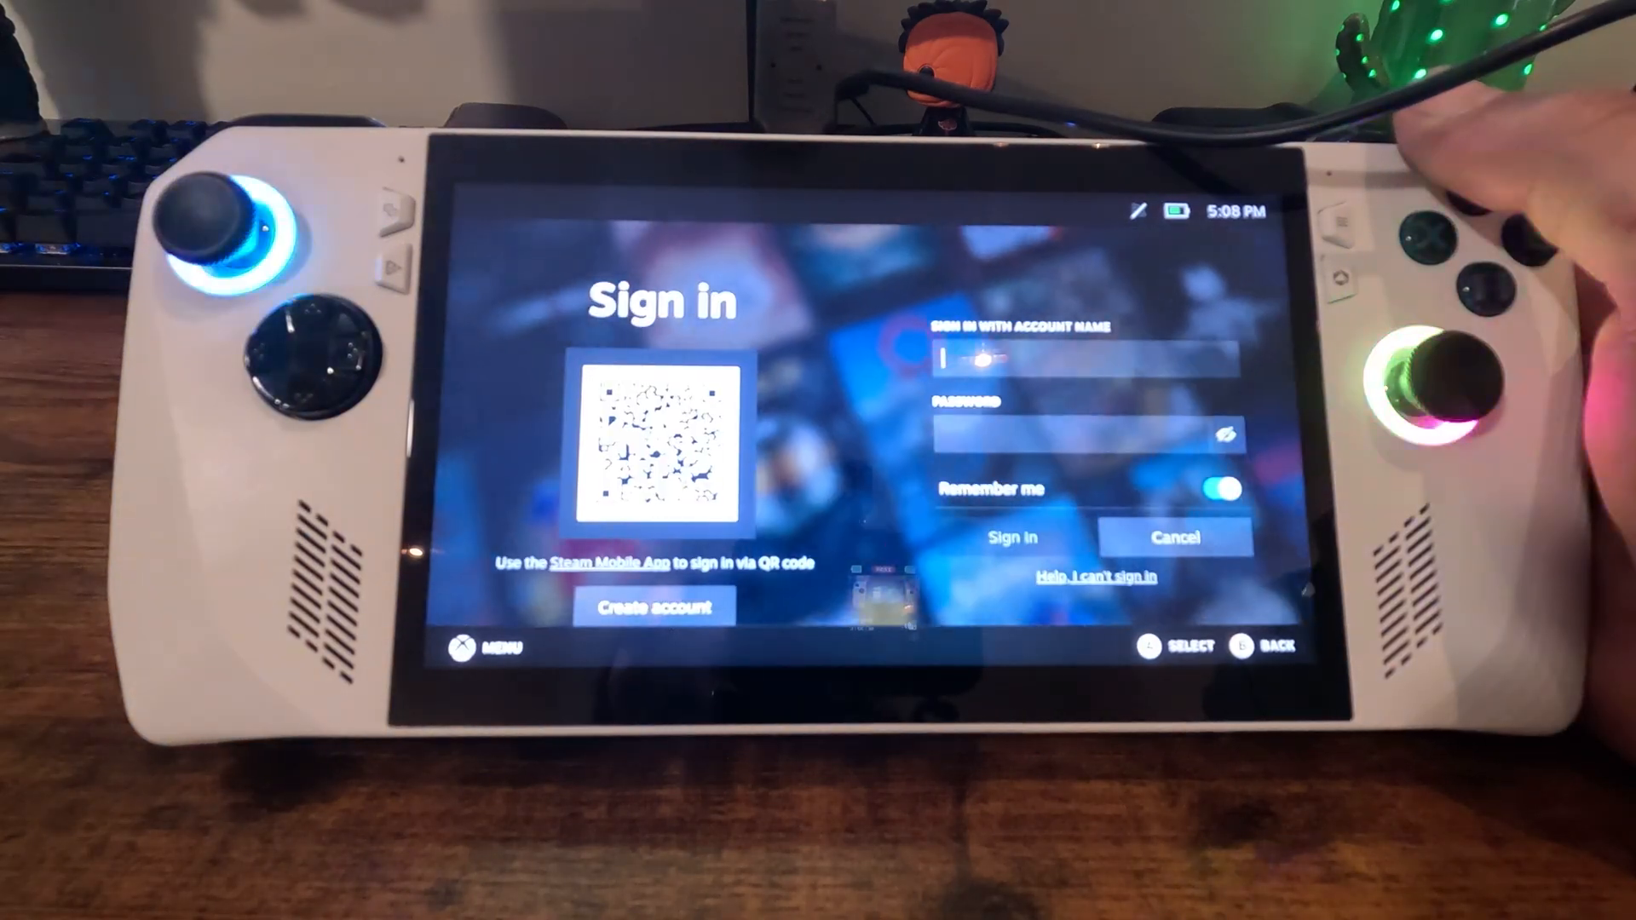
Submit the entered Steam account credentials with Remember me kept on
{"action": "left_click", "coordinate": [1009, 536]}
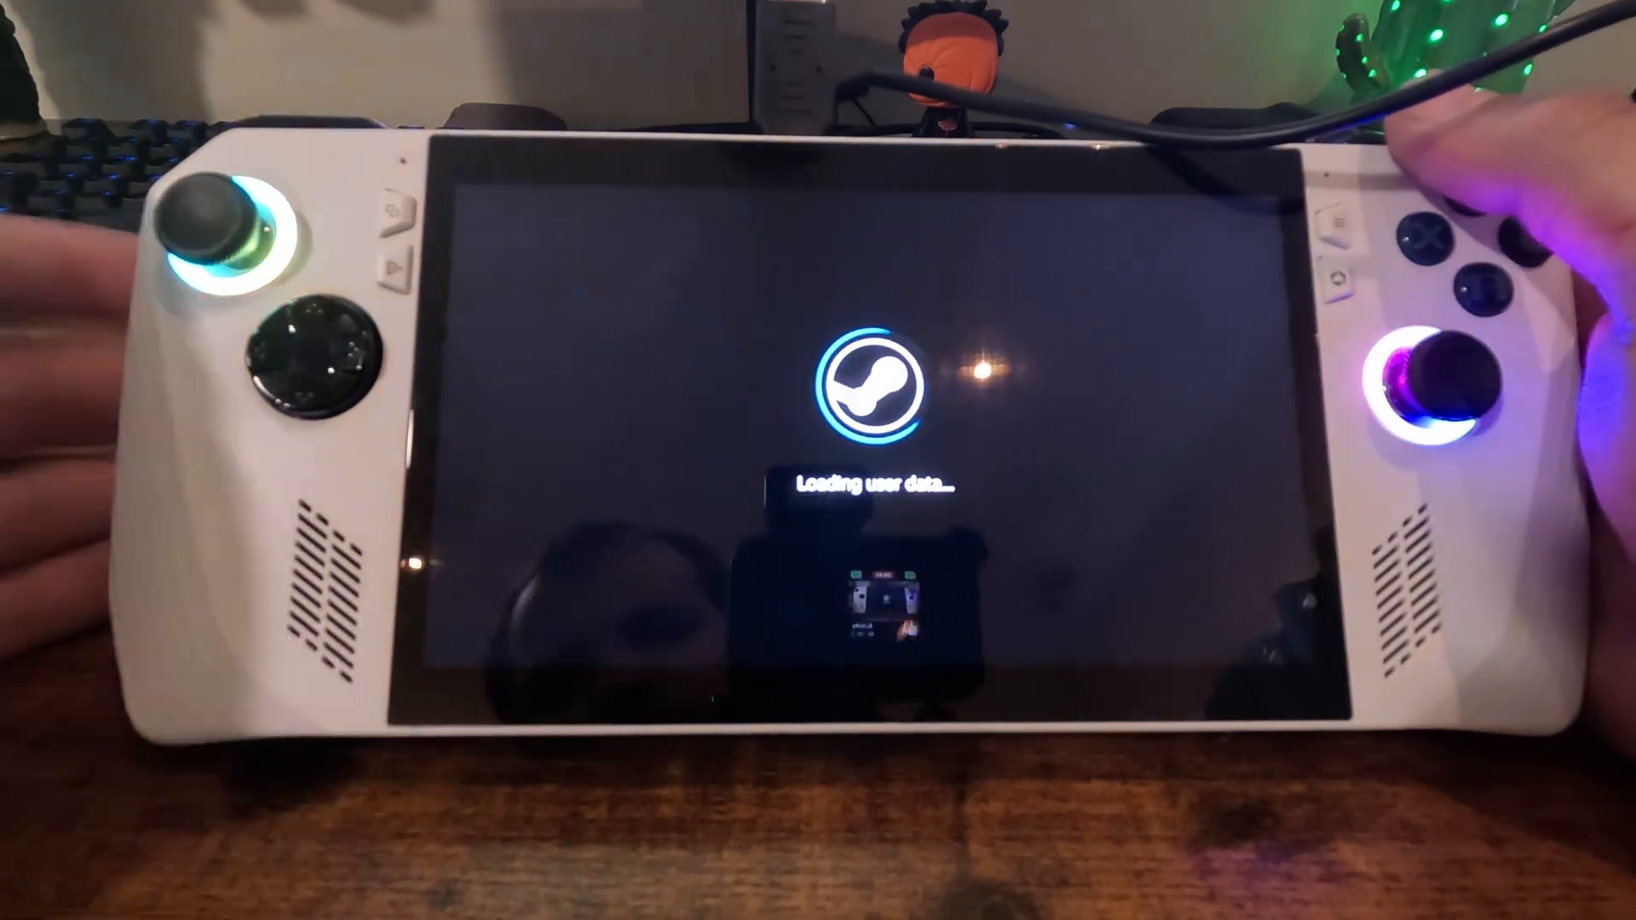